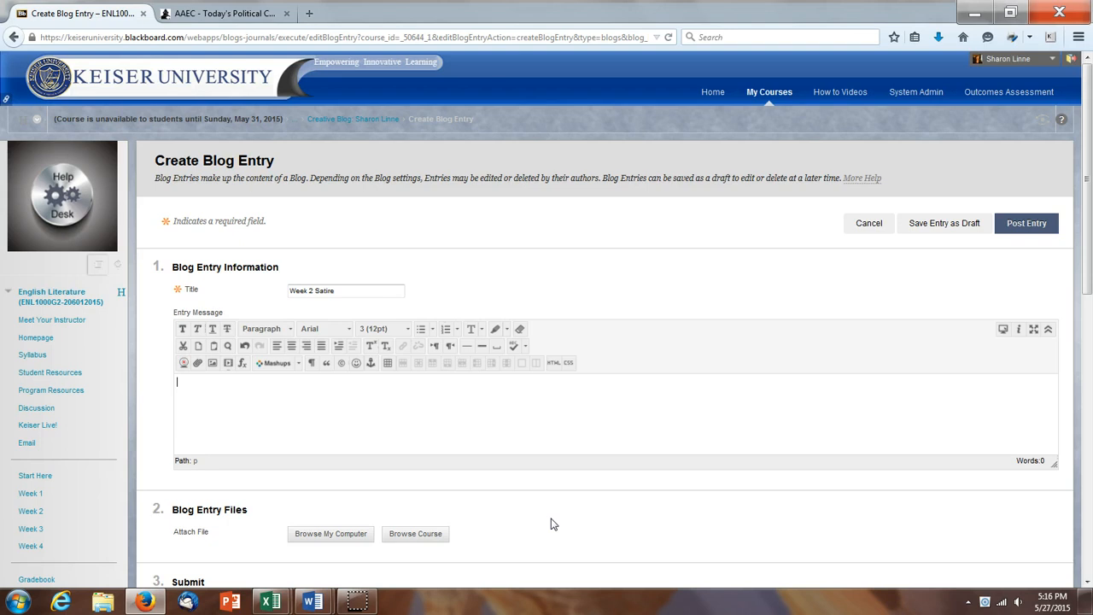
# Write "Here is the cartoon that I chose:" as the Week 2 Satire entry's message.
pyautogui.write('Here is')
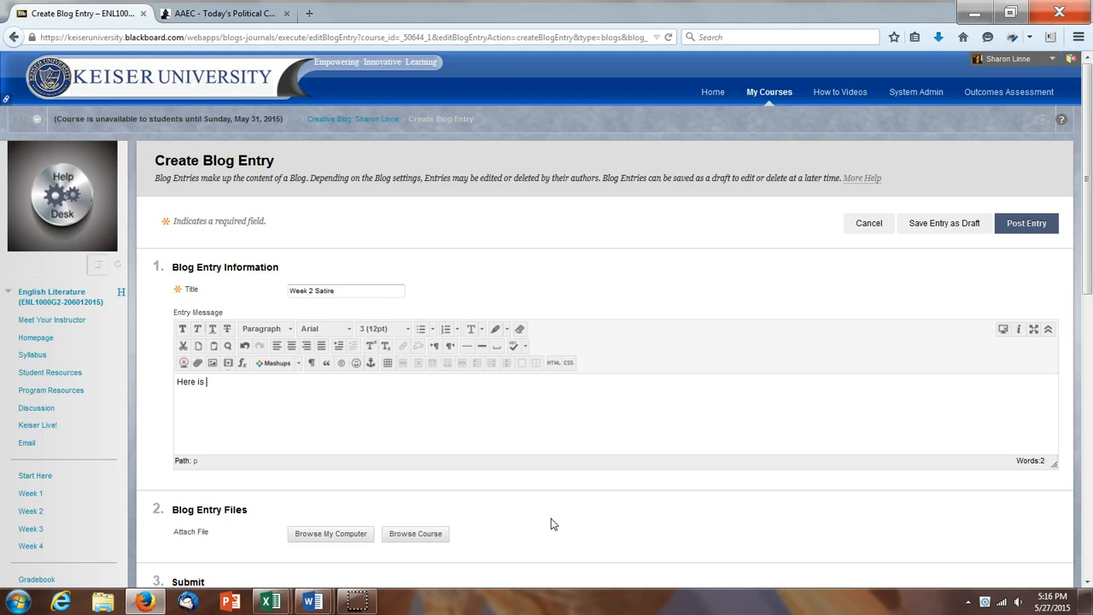
pyautogui.write('the cartoon tha t')
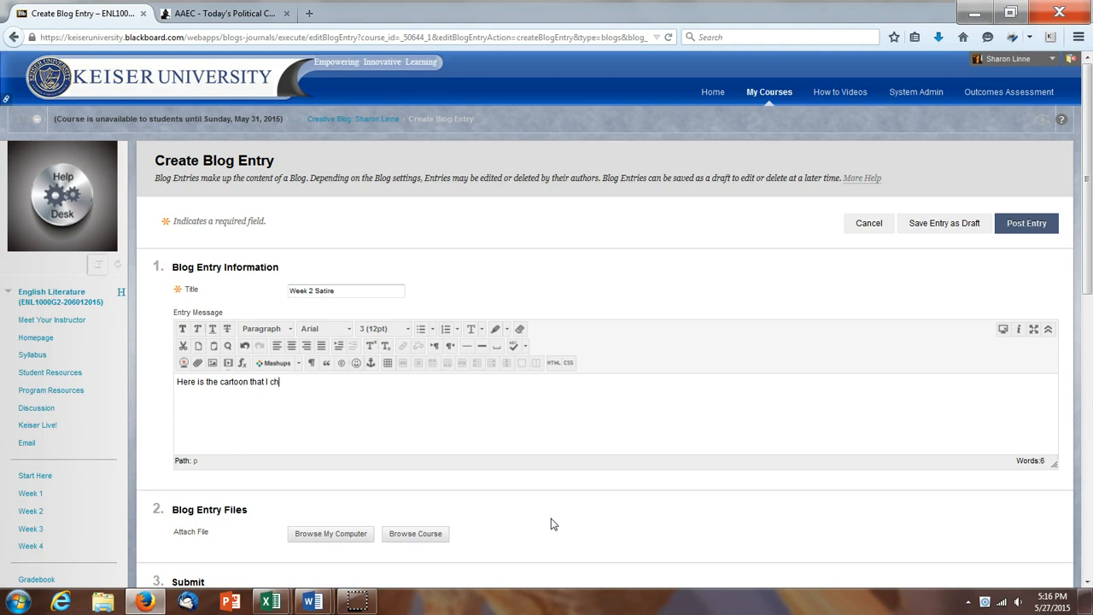
pyautogui.write('ose:')
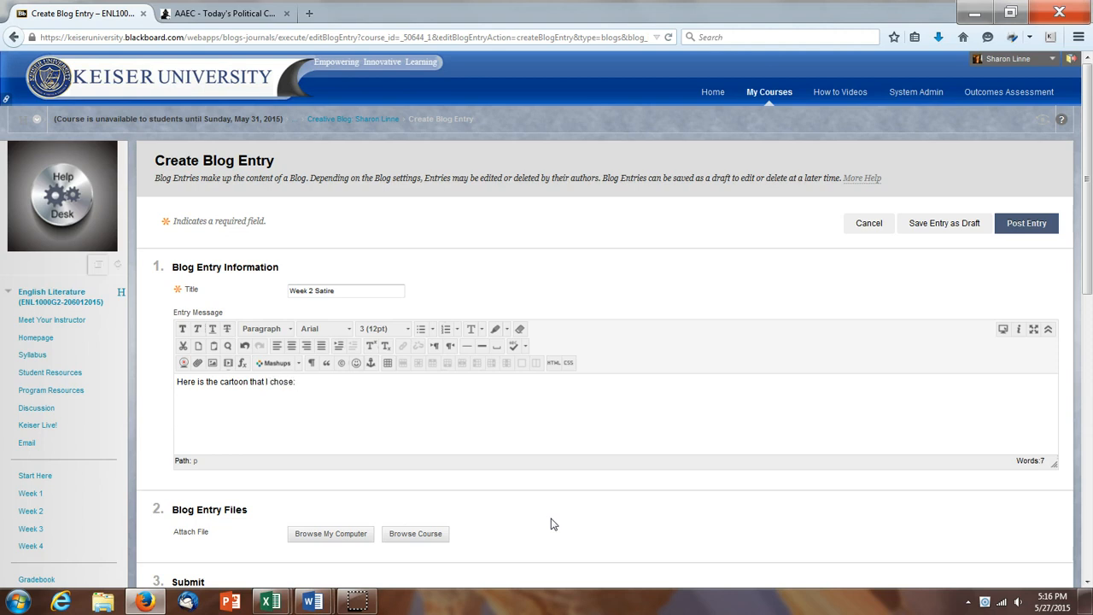
pyautogui.moveTo(347, 463)
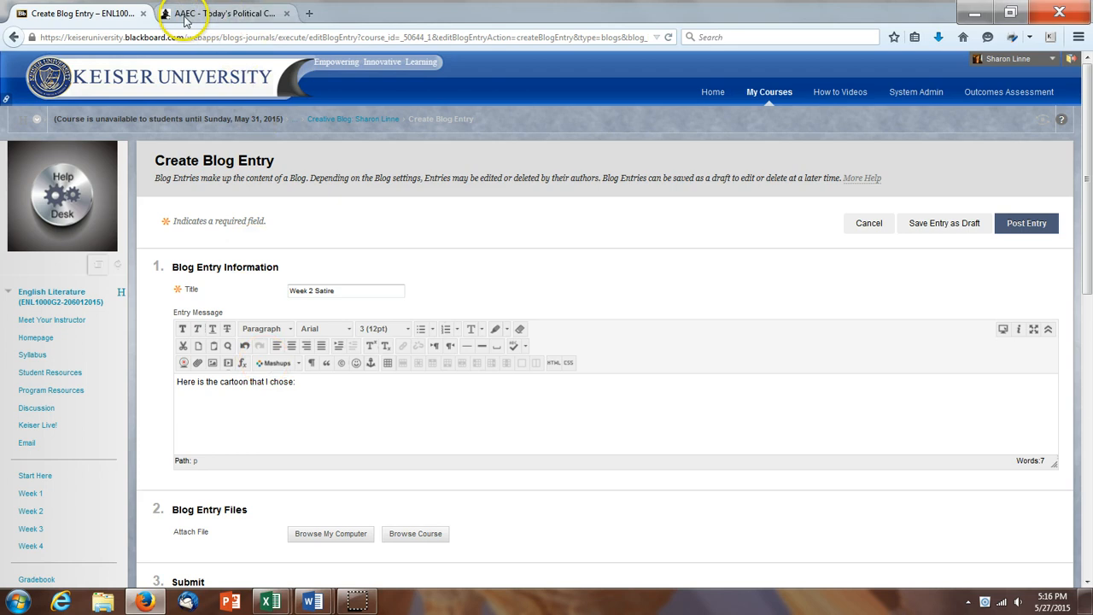
# Go to the AAEC site and follow the $15/hr burger cartoon's "Link to this cartoon" link.
pyautogui.click(222, 13)
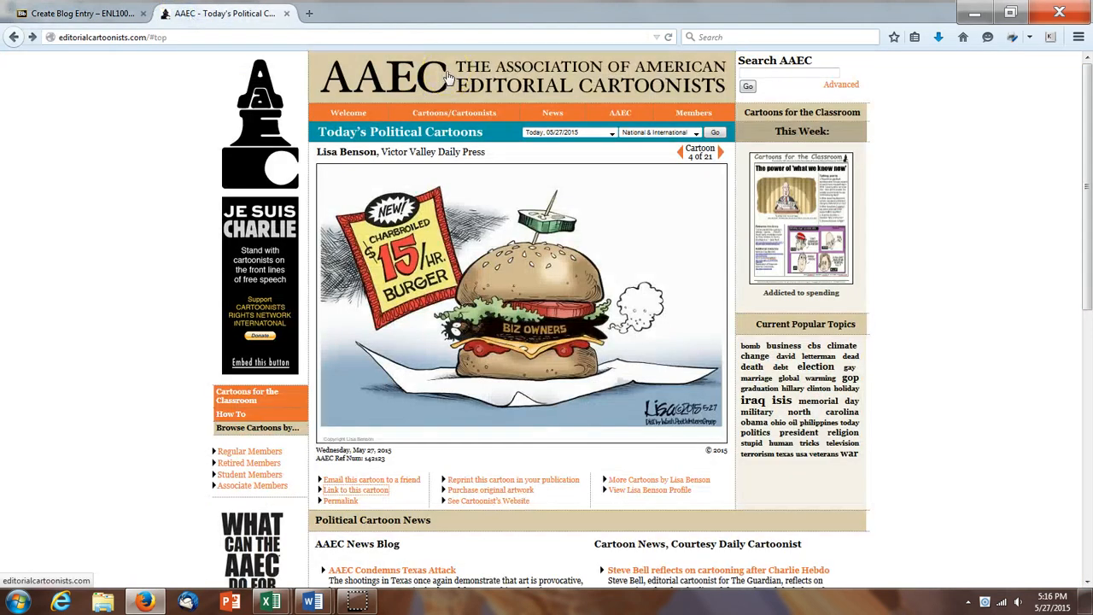
pyautogui.moveTo(133, 366)
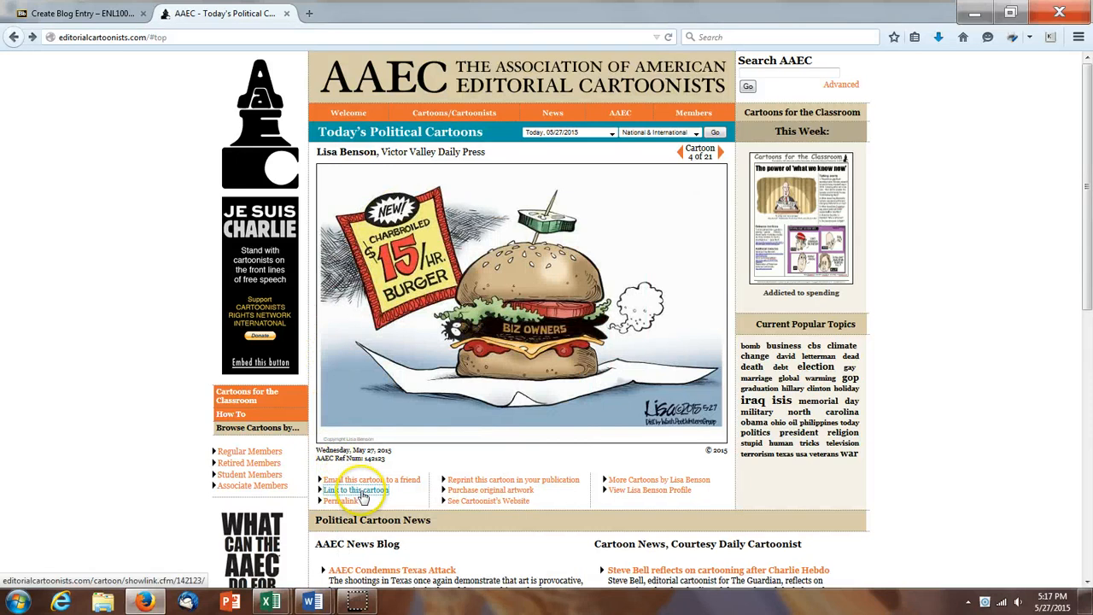
pyautogui.click(356, 488)
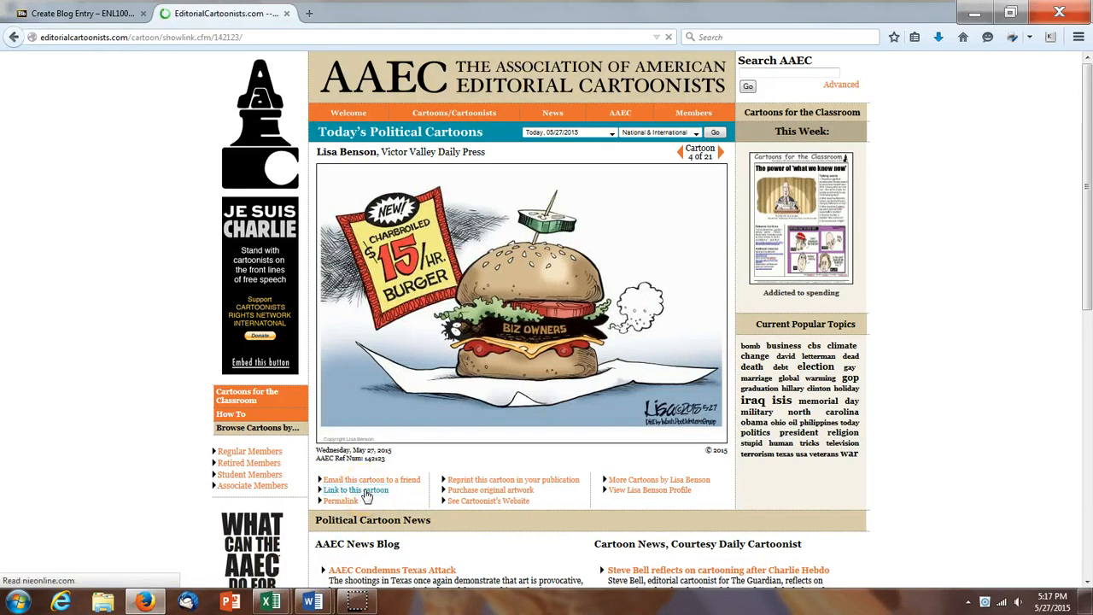
# Select the whole thumbnail-link HTML snippet on the AAEC page and copy it.
pyautogui.click(355, 488)
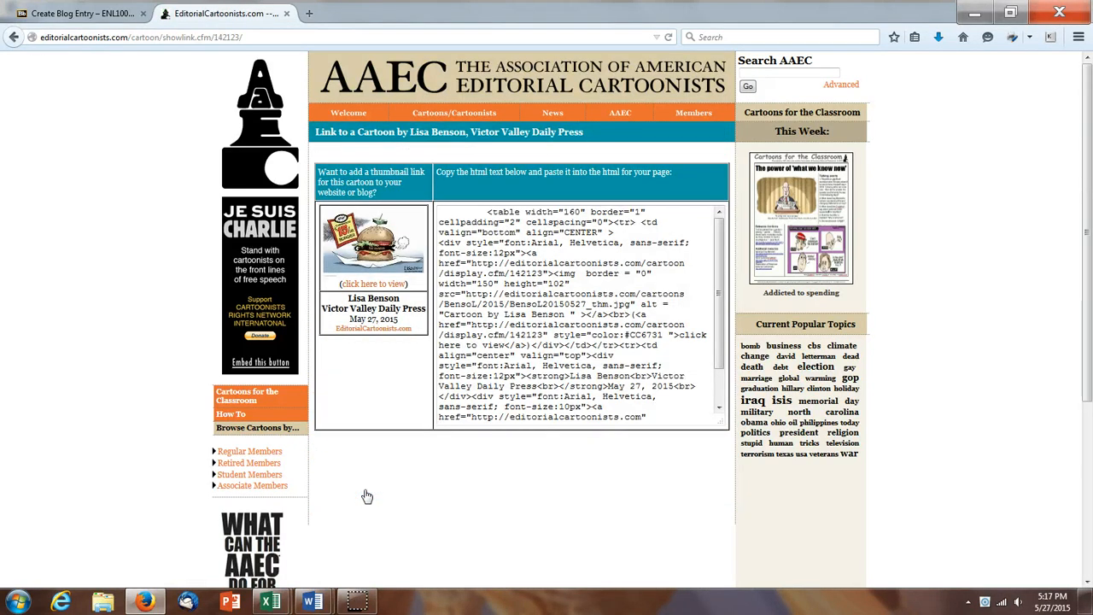
pyautogui.click(533, 348)
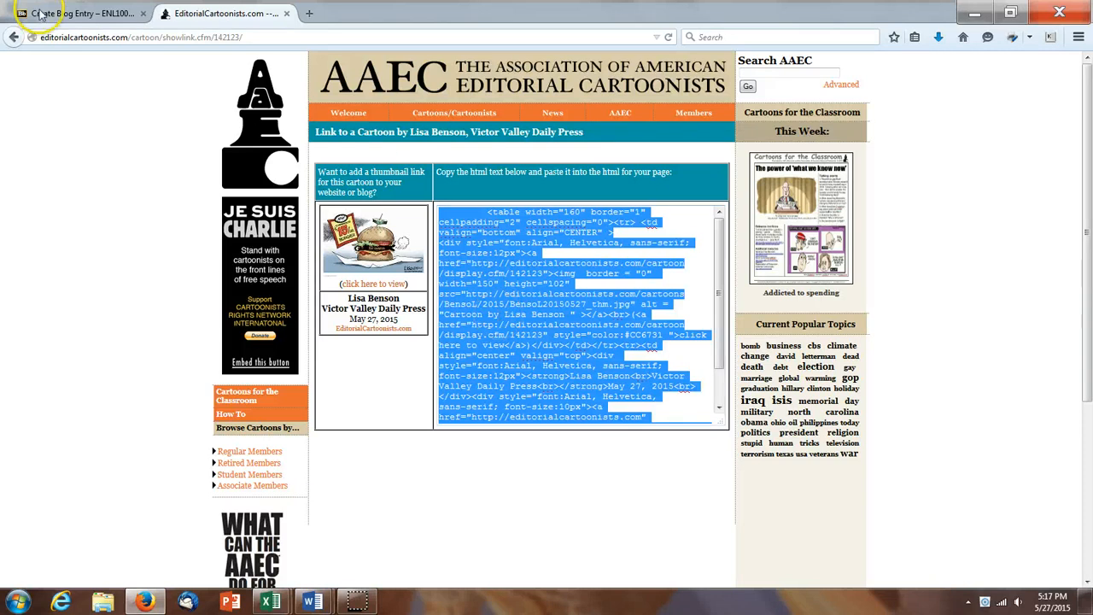
# Back in the Blackboard entry, paste the cartoon's thumbnail-link markup into the HTML source below the intro sentence.
pyautogui.click(77, 13)
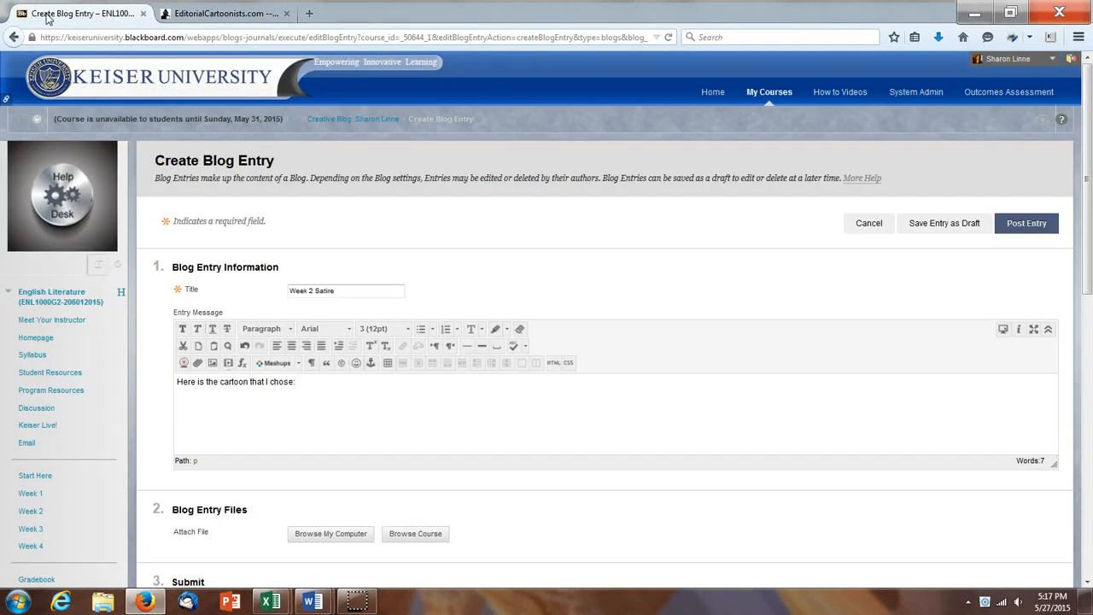
pyautogui.moveTo(509, 352)
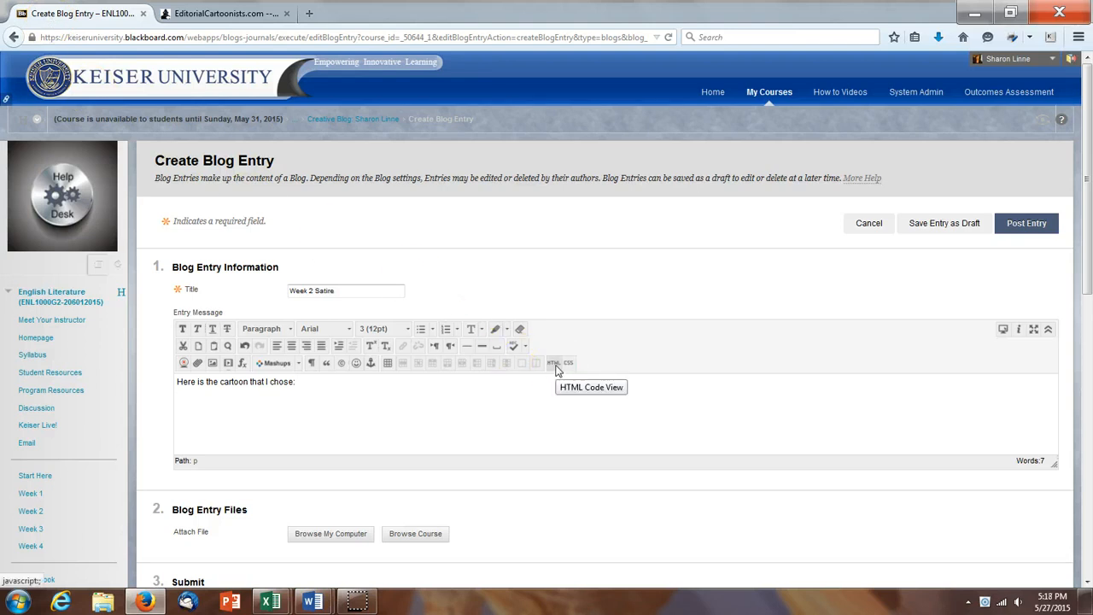
pyautogui.click(560, 362)
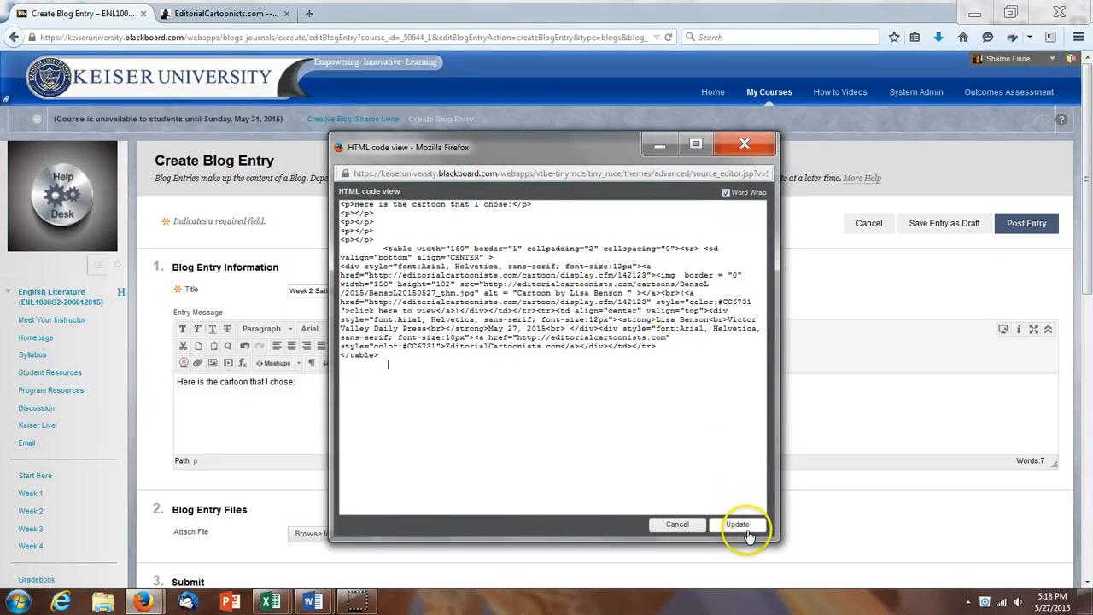
# Apply the pasted markup so the burger thumbnail shows, then post the entry.
pyautogui.click(738, 522)
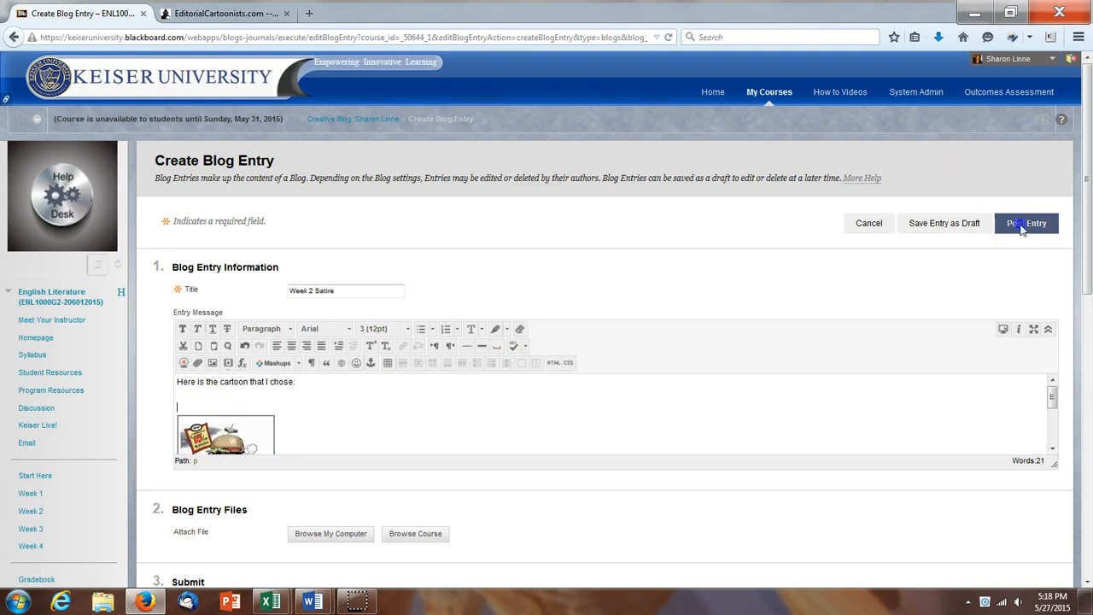
pyautogui.click(1024, 222)
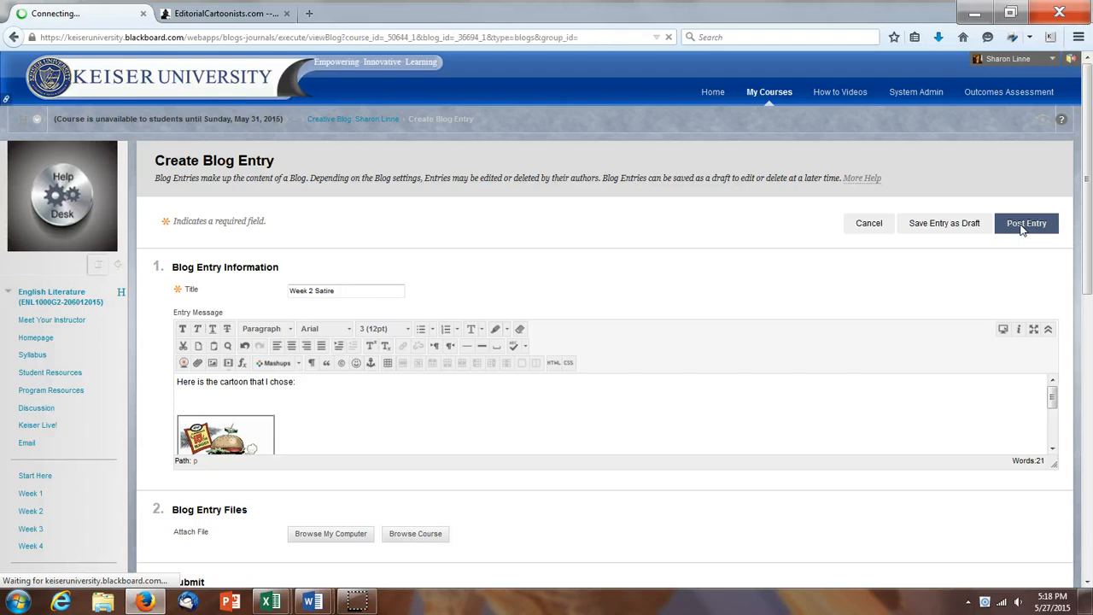
pyautogui.click(1026, 222)
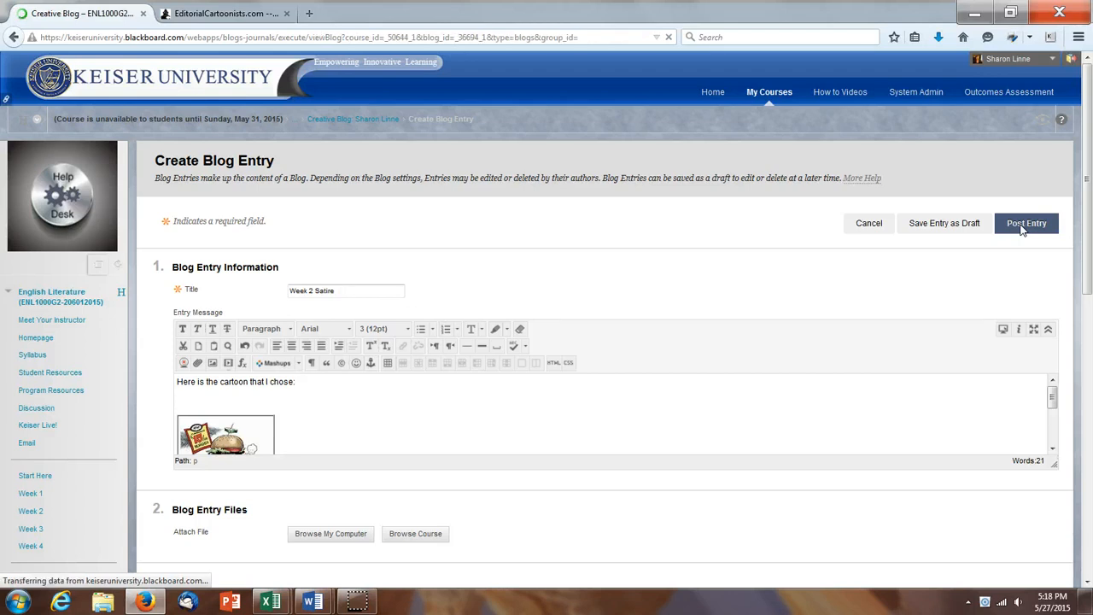
# View the posted Week 2 Satire entry and confirm its thumbnail opens Lisa Benson's full cartoon on AAEC.
pyautogui.click(1026, 222)
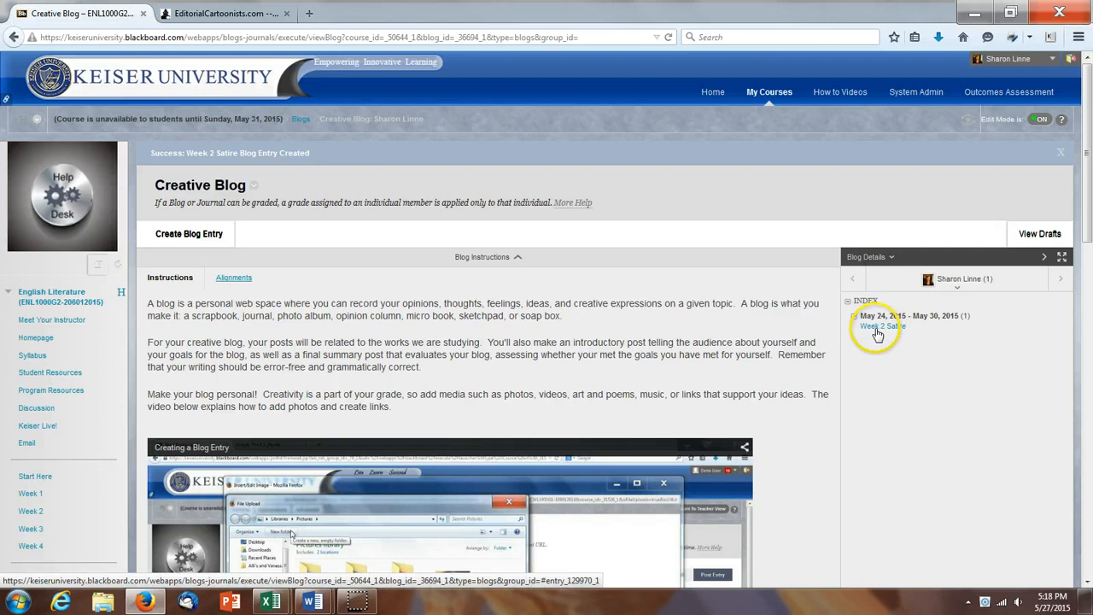
pyautogui.click(881, 326)
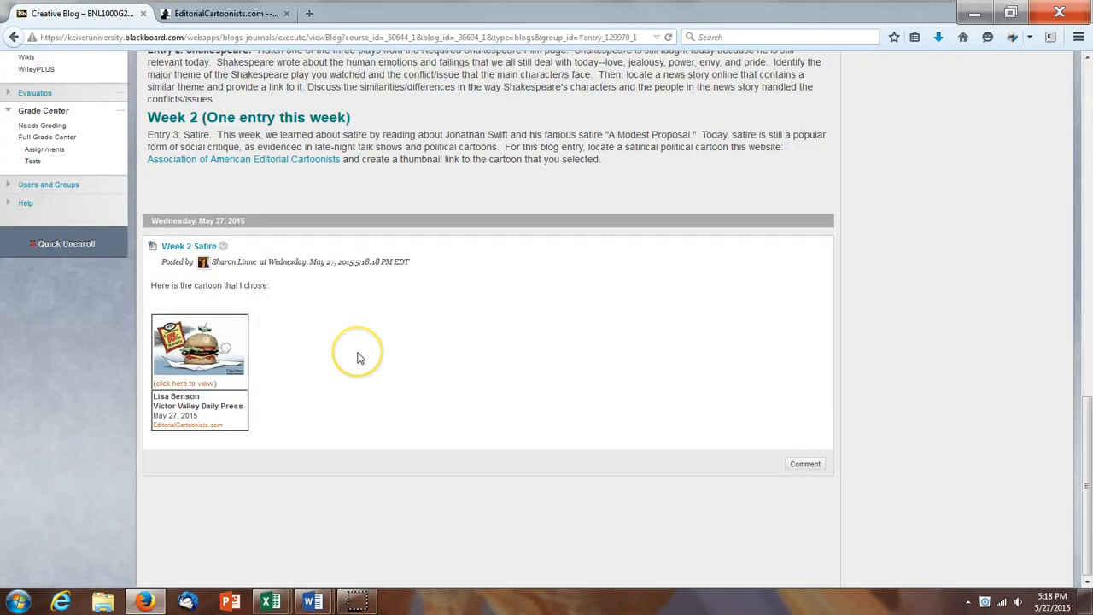
pyautogui.moveTo(358, 357)
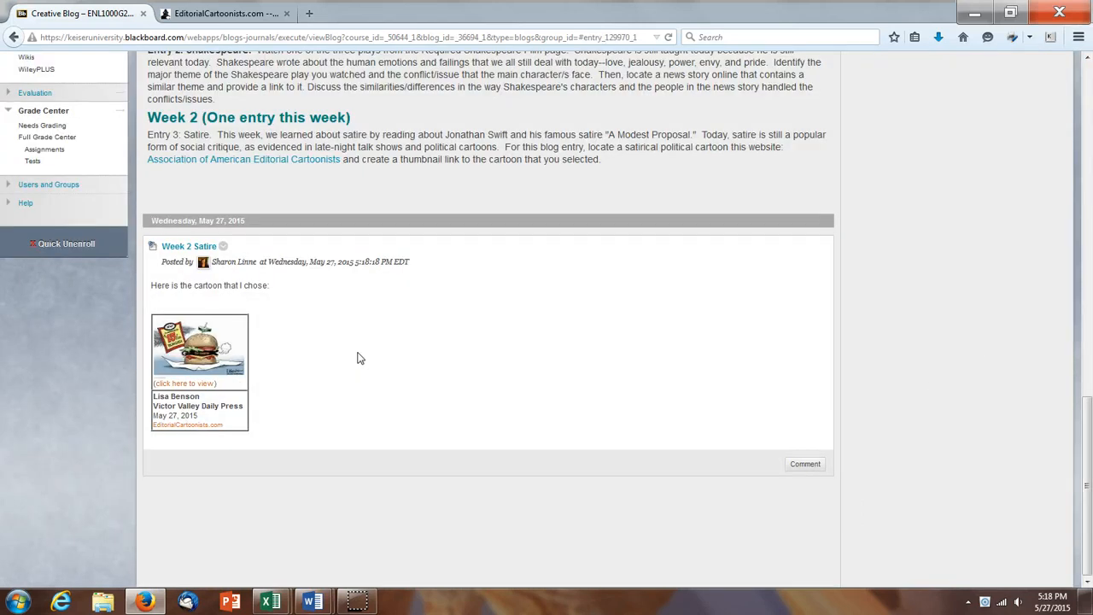
pyautogui.moveTo(249, 382)
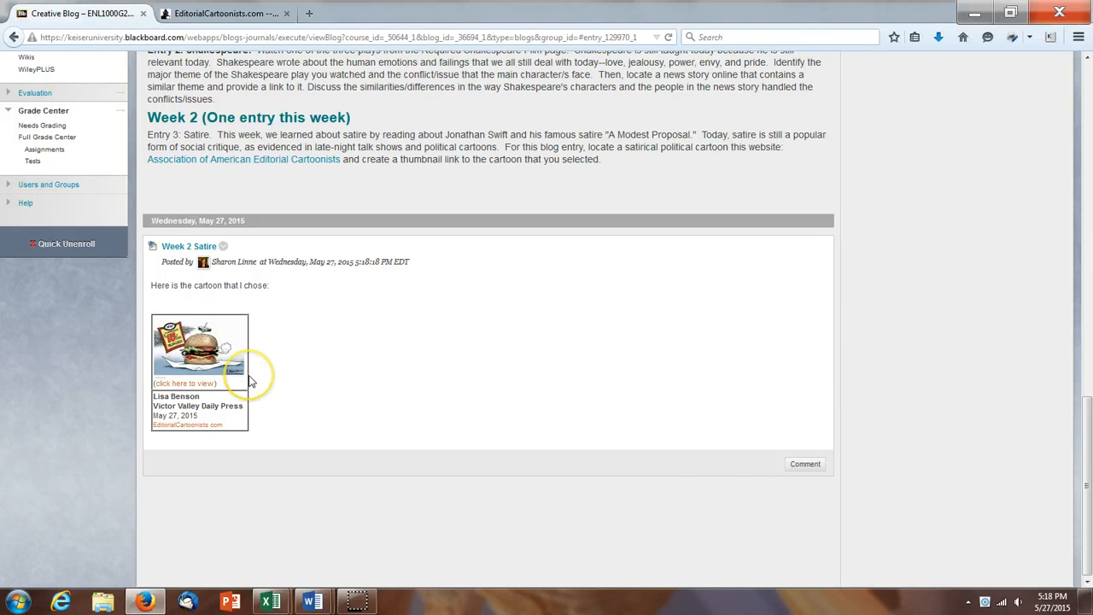
pyautogui.click(185, 382)
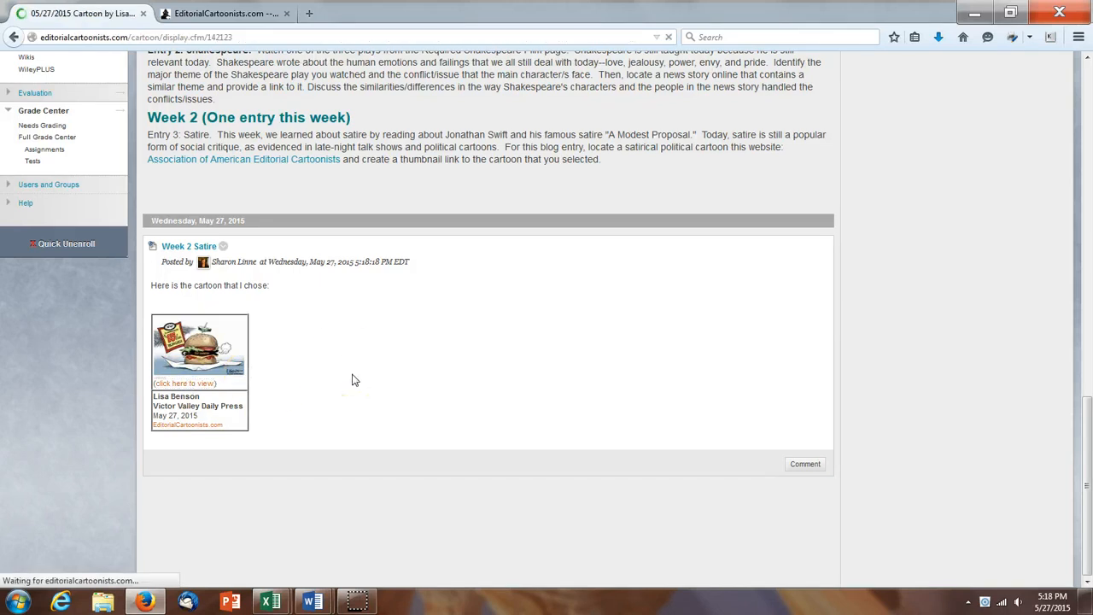
pyautogui.click(198, 348)
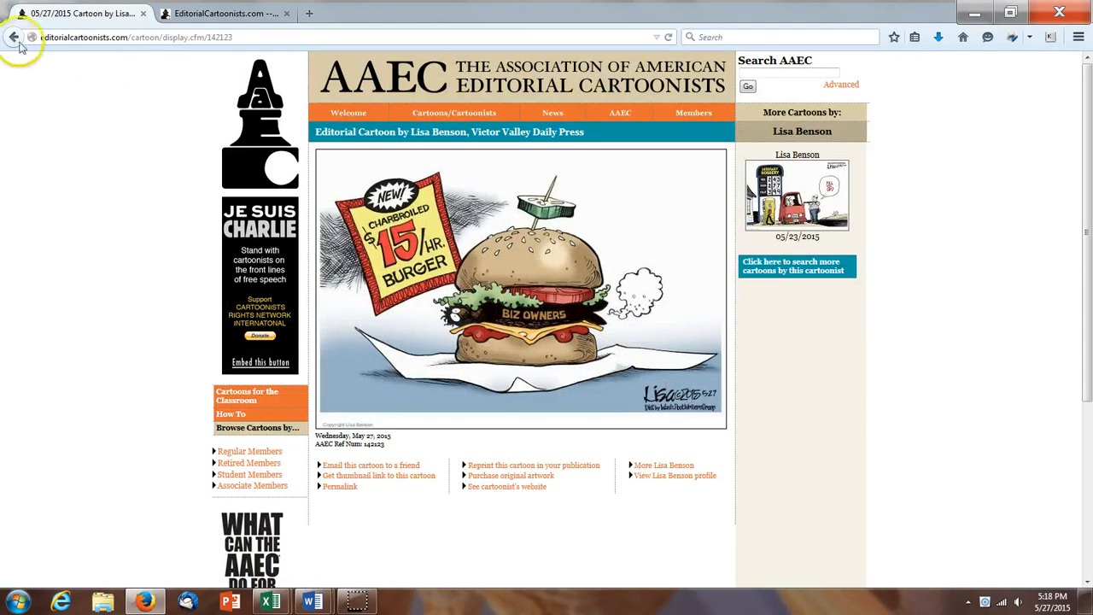
pyautogui.click(13, 38)
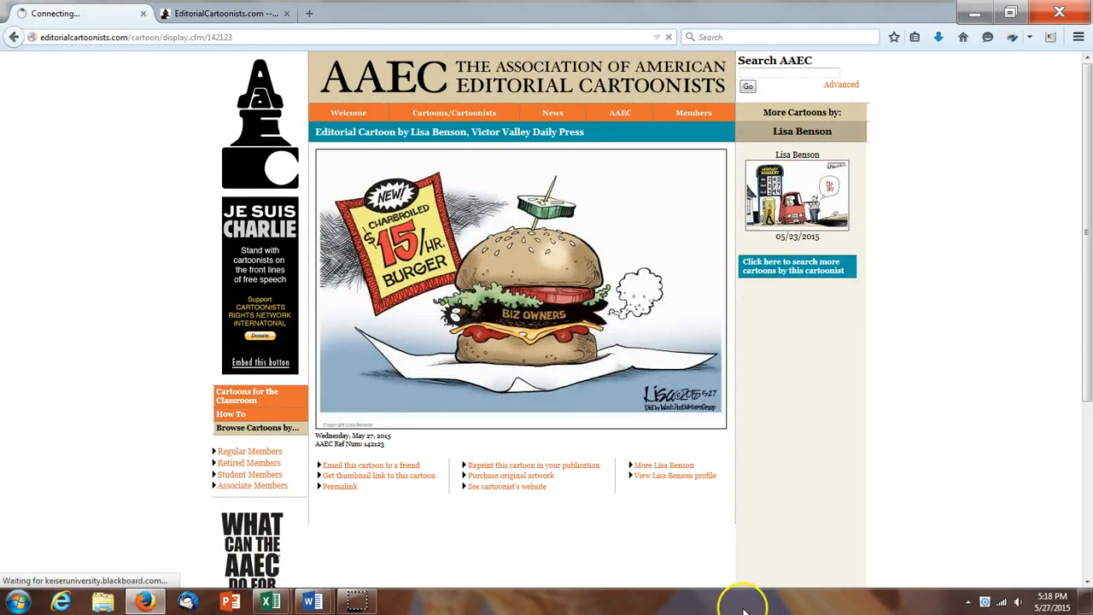
pyautogui.click(77, 14)
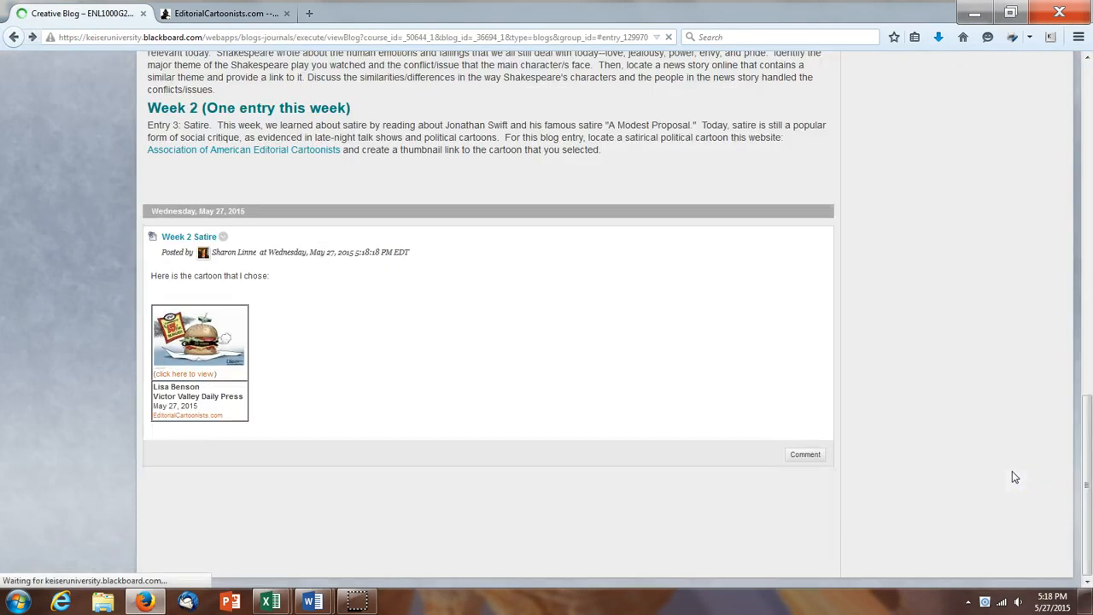